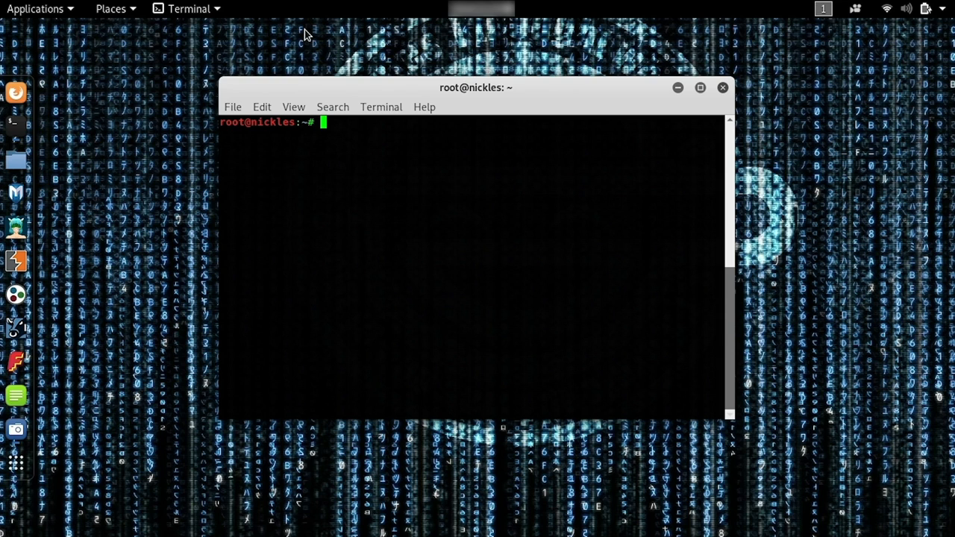
Start a netcat listener on port 8888 in the Kali terminal (nc -l 8888)
{"action": "type", "text": "nc -l 8888"}
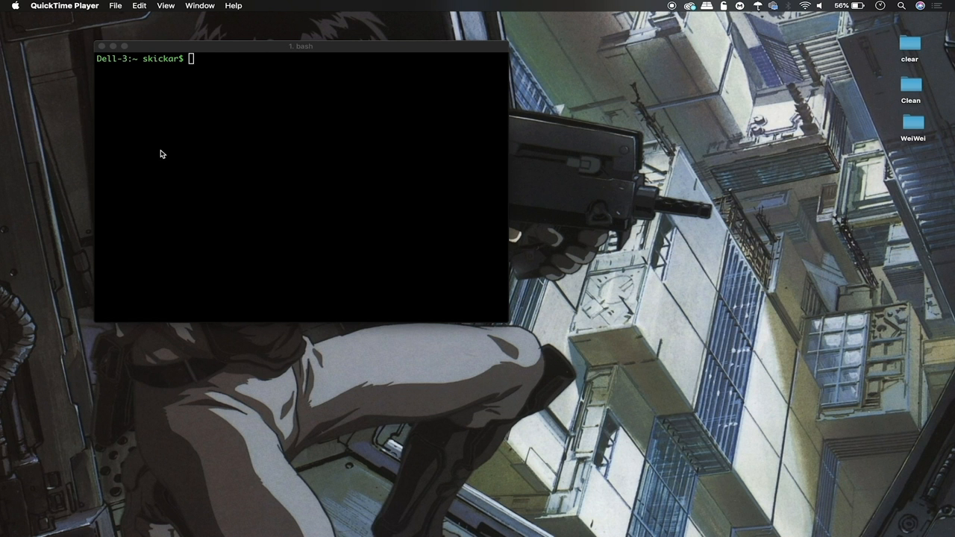
{"action": "mouse_move", "coordinate": [704, 148]}
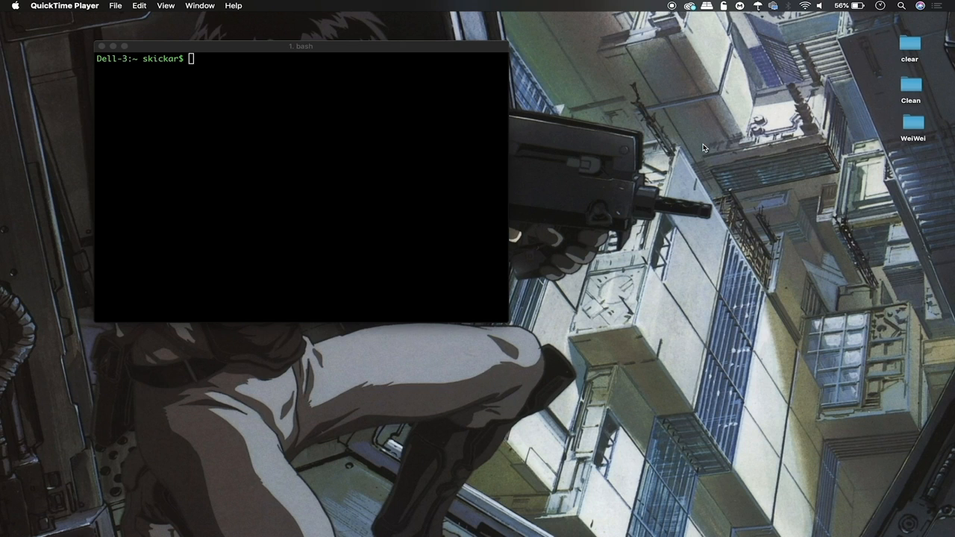
Connect from the Mac to 192.168.0.16 on port 8888 with netcat and type a test message
{"action": "left_click", "coordinate": [298, 187]}
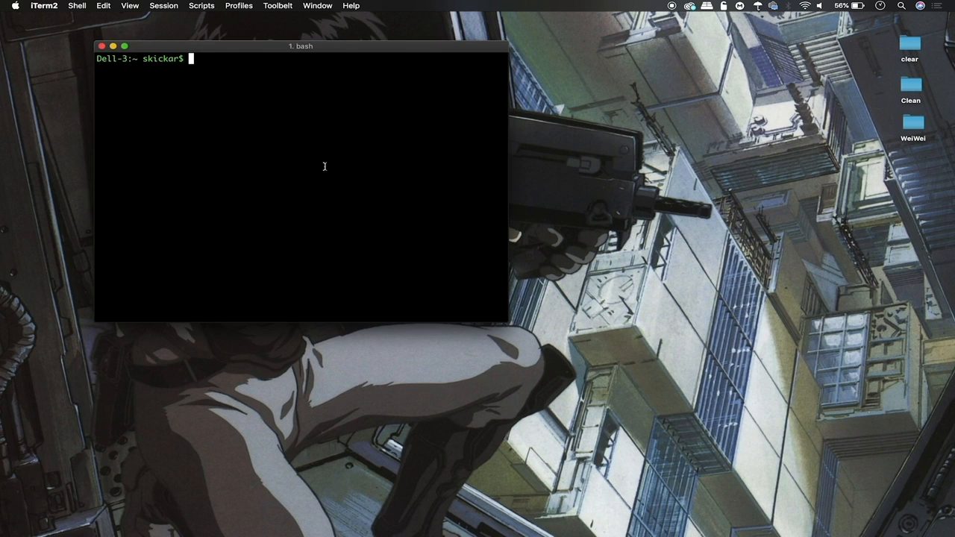
{"action": "type", "text": "nc 192.168.0.16 8888"}
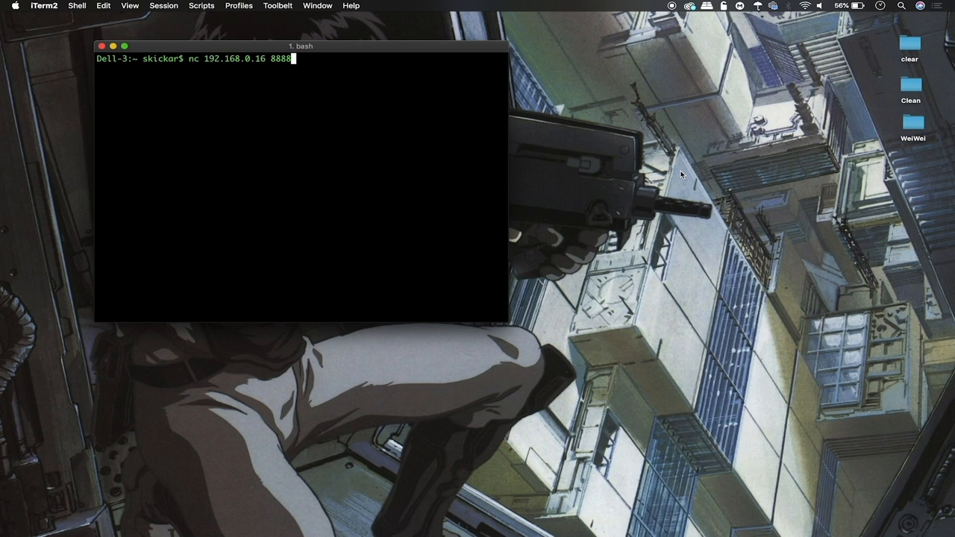
{"action": "key", "text": "Return"}
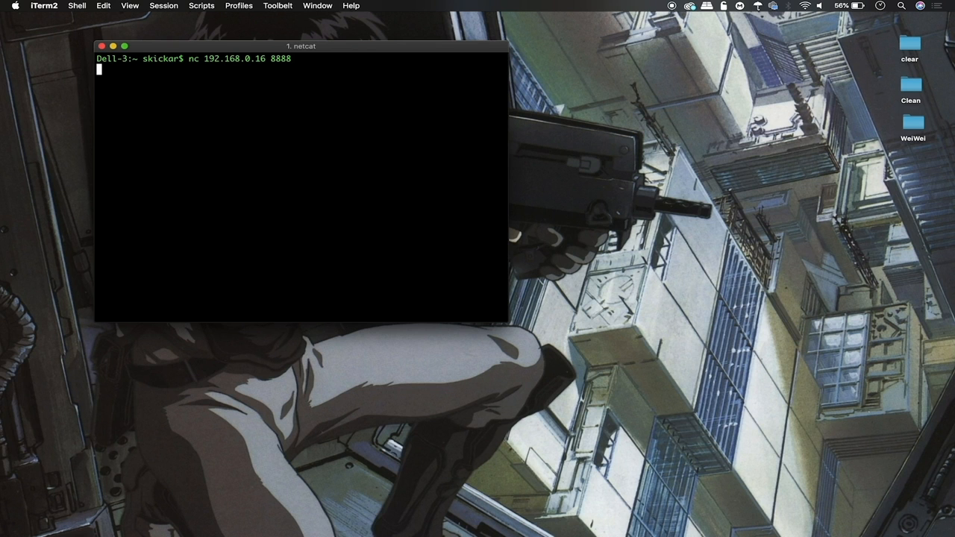
{"action": "type", "text": "testing"}
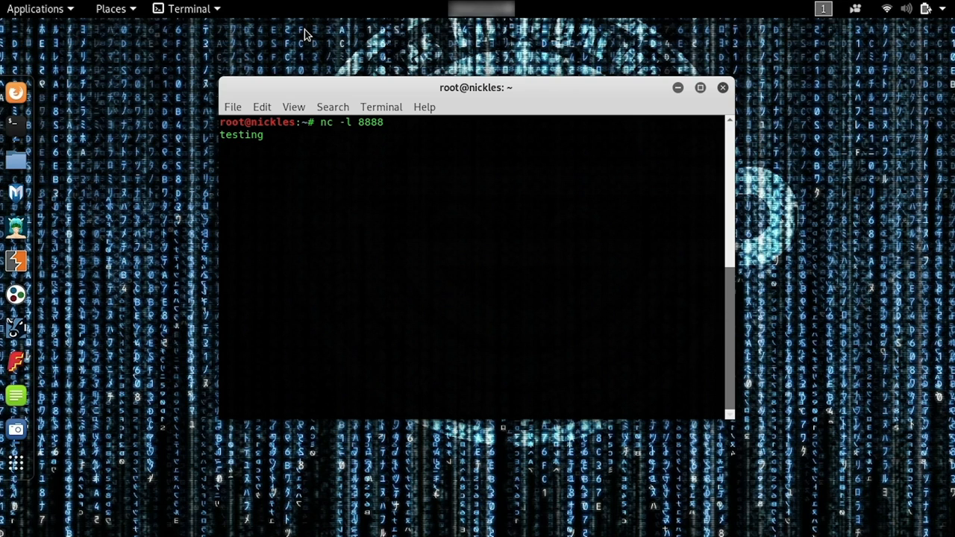
Send the test message to the Kali listener, then end the netcat session with Ctrl+C
{"action": "key", "text": "Return"}
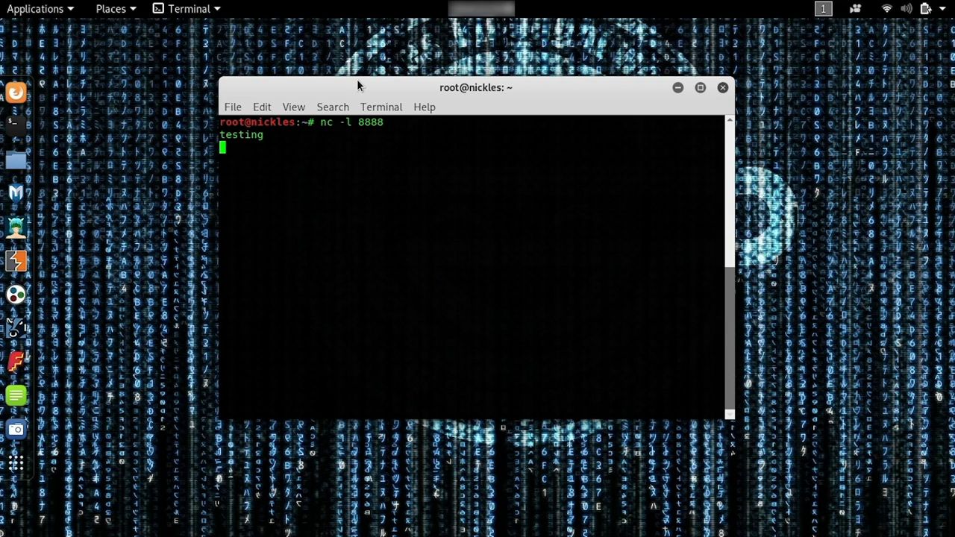
{"action": "key", "text": "ctrl+c"}
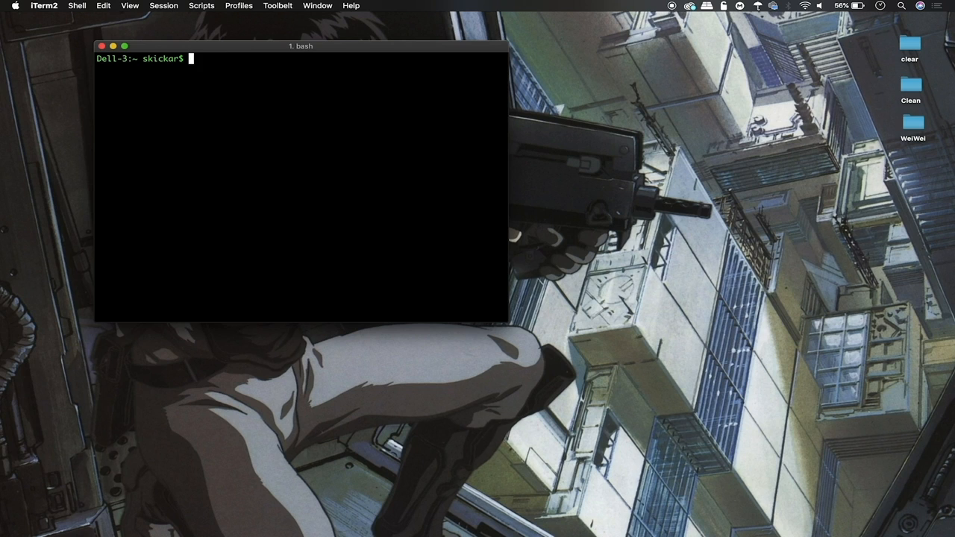
{"action": "mouse_move", "coordinate": [779, 50]}
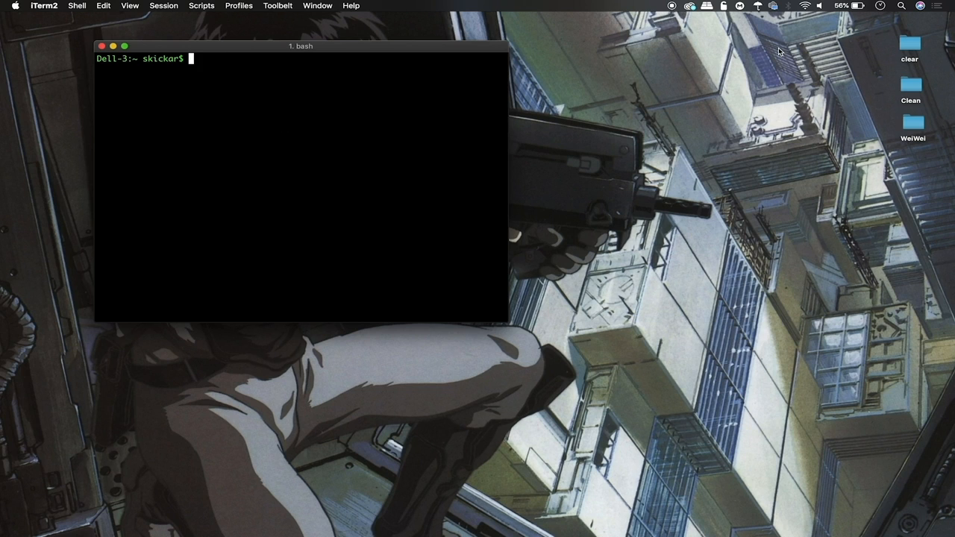
{"action": "type", "text": "nmap"}
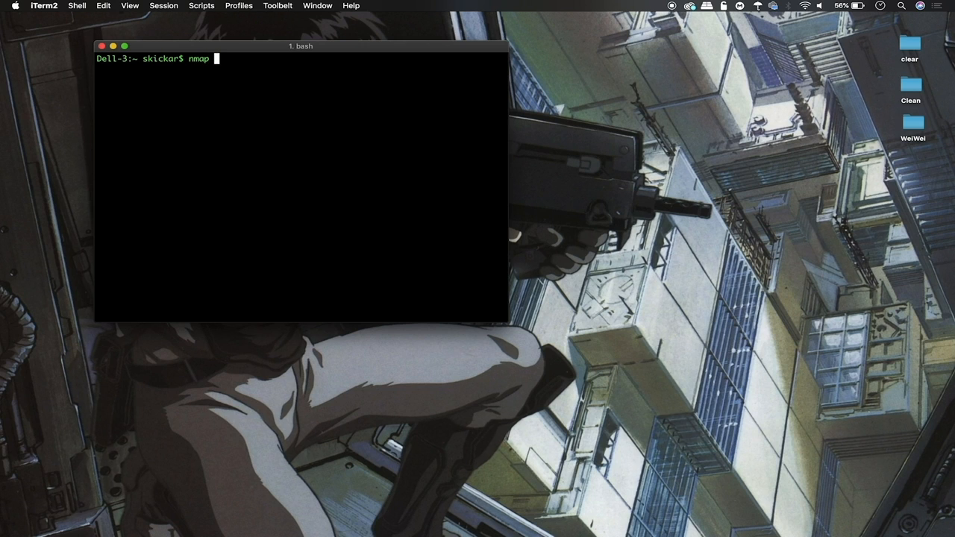
{"action": "type", "text": "www."}
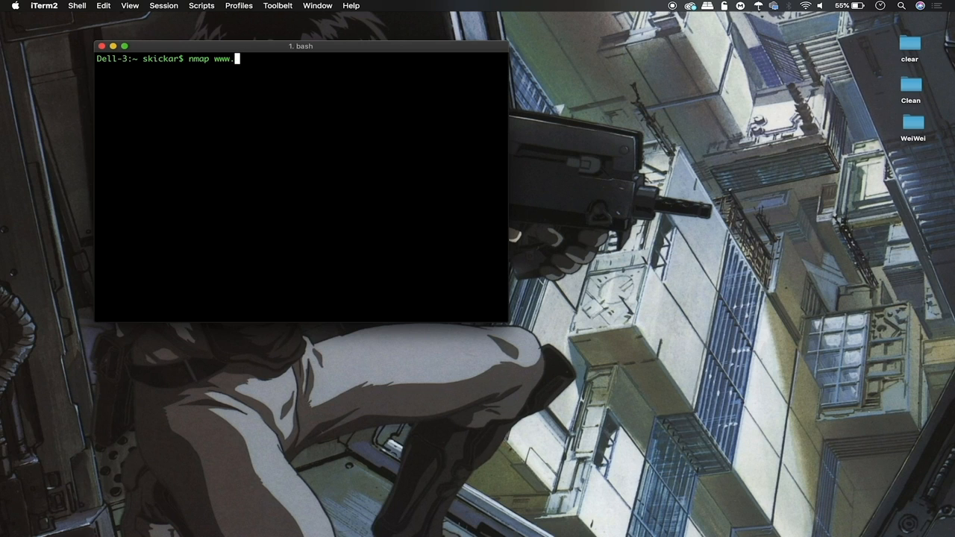
{"action": "type", "text": "pric"}
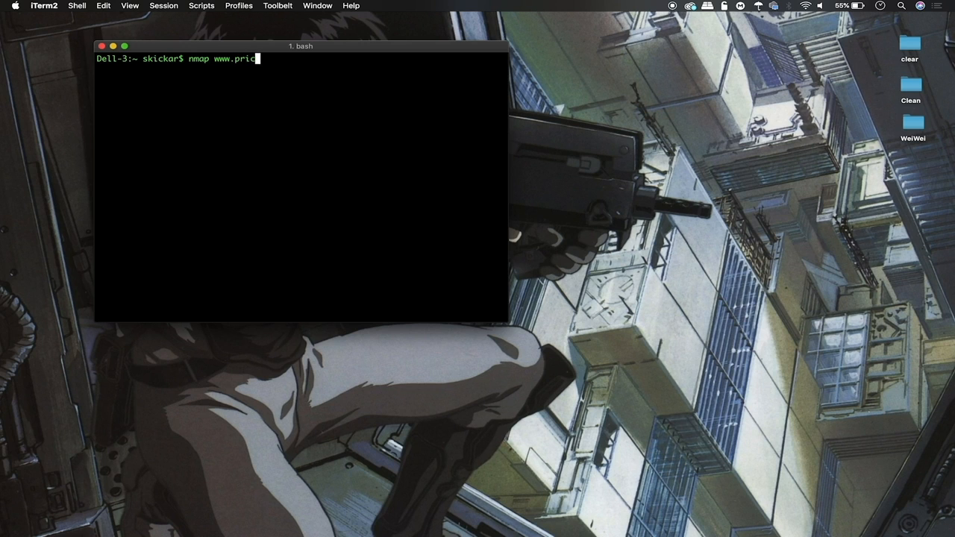
{"action": "type", "text": "eline.com"}
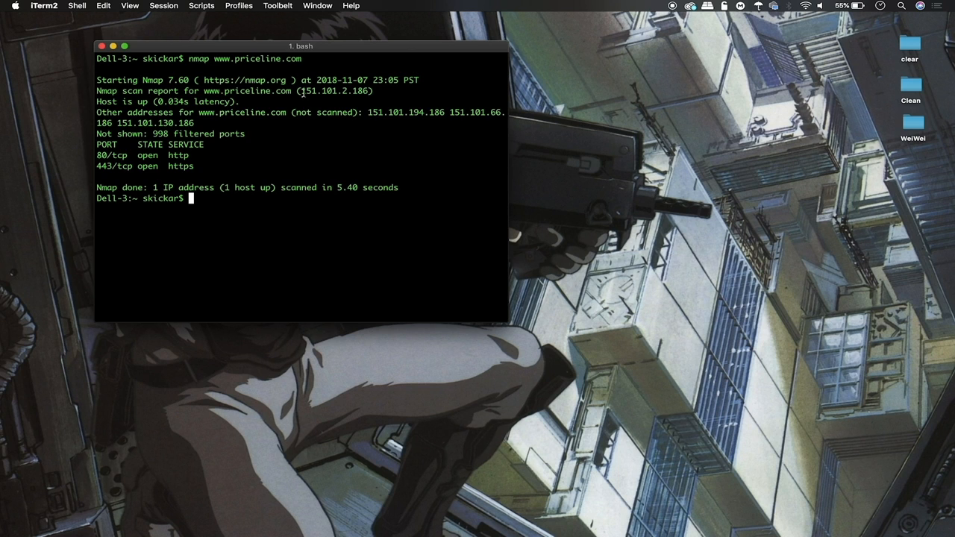
{"action": "double_click", "coordinate": [334, 91]}
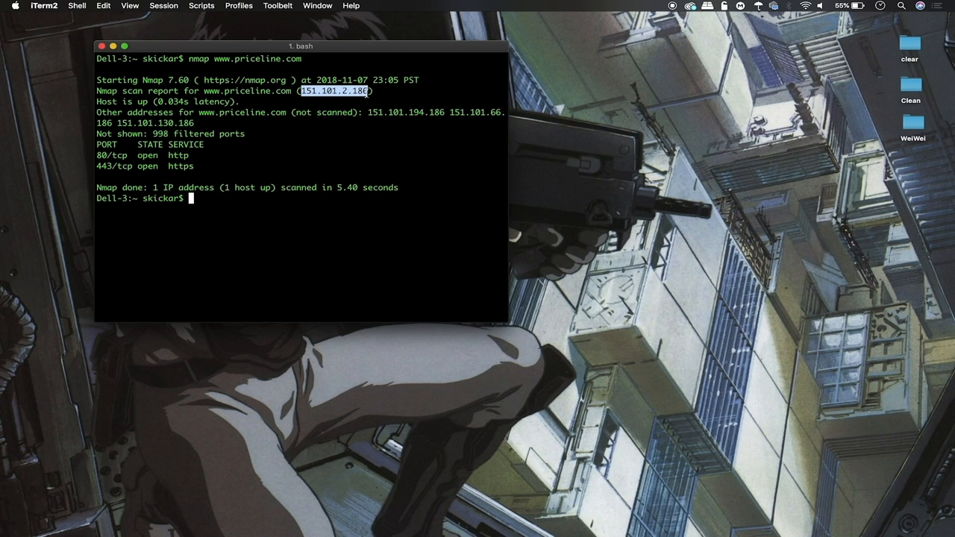
{"action": "mouse_move", "coordinate": [358, 249]}
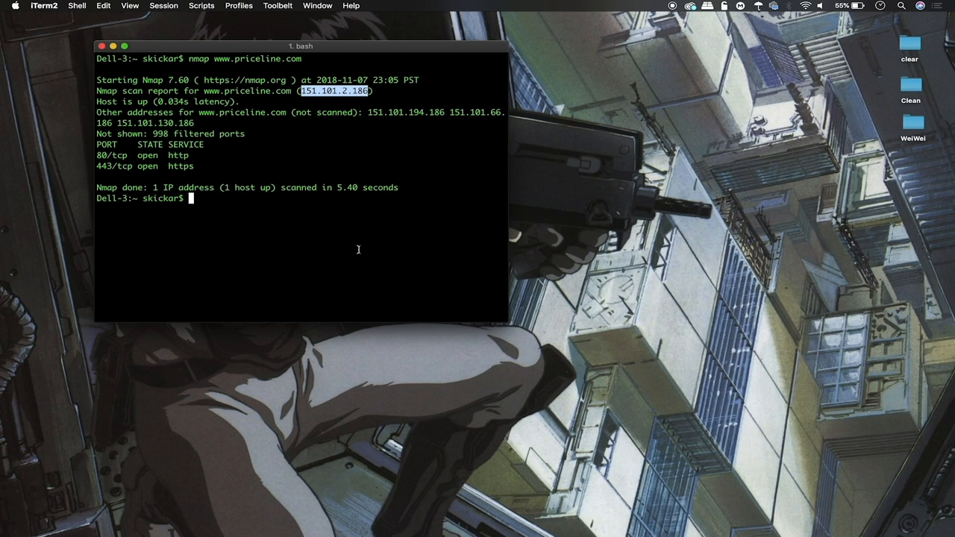
Connect netcat to 151.101.2.186 on port 80, reusing the earlier nc command
{"action": "type", "text": "nc 192.168.0.16 8888"}
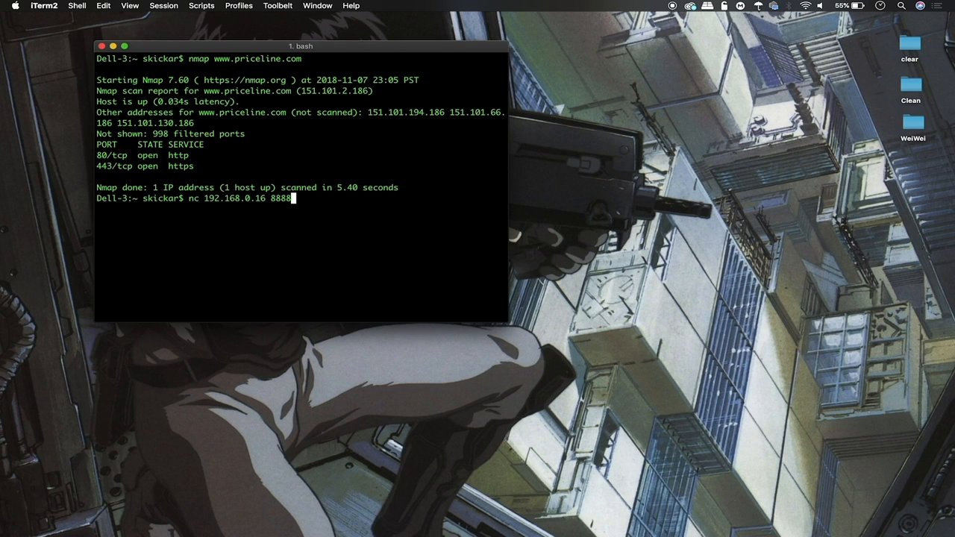
{"action": "key", "text": "Backspace"}
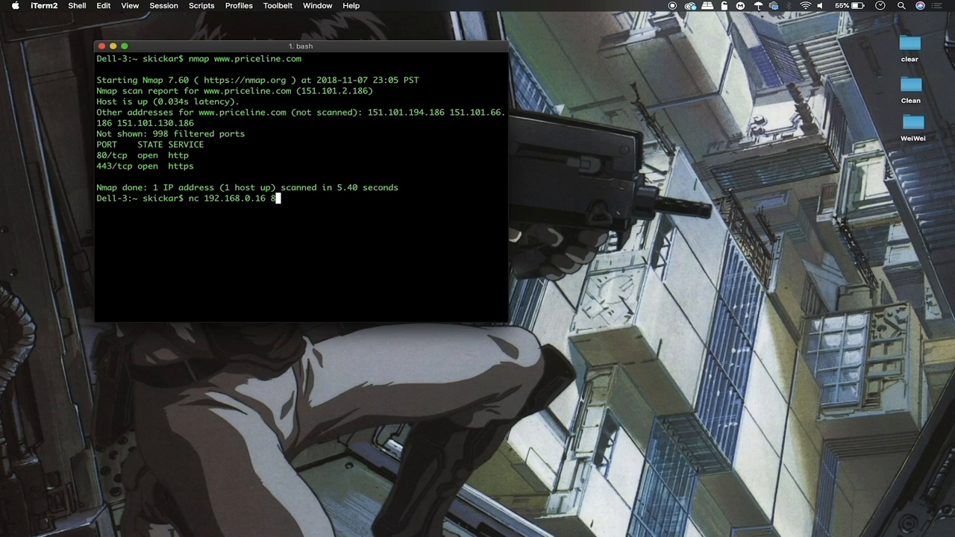
{"action": "key", "text": "Backspace"}
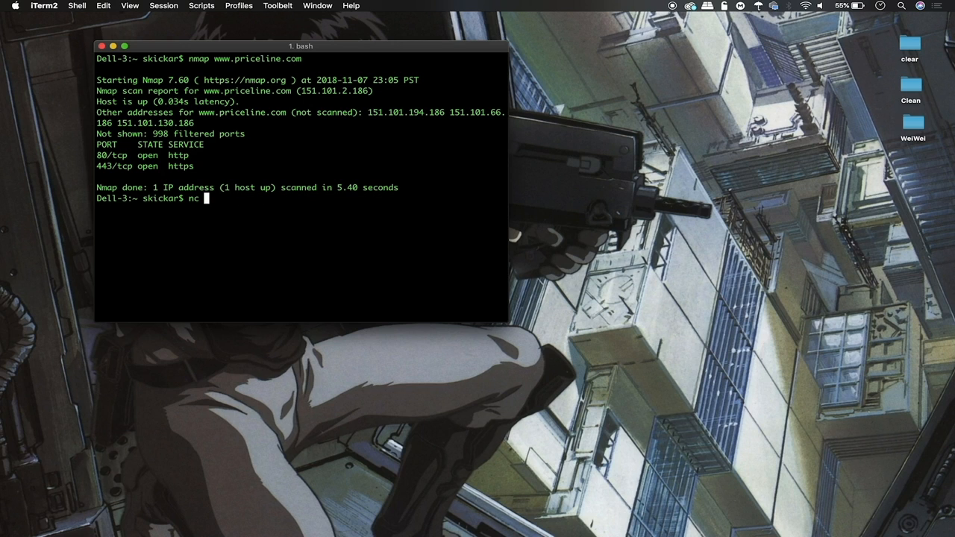
{"action": "type", "text": "151.101.2.186"}
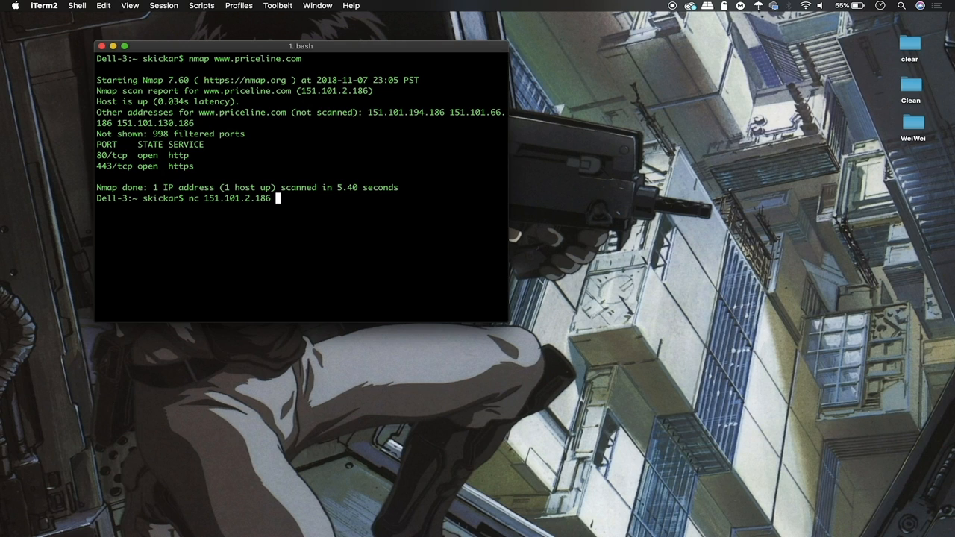
{"action": "type", "text": "80"}
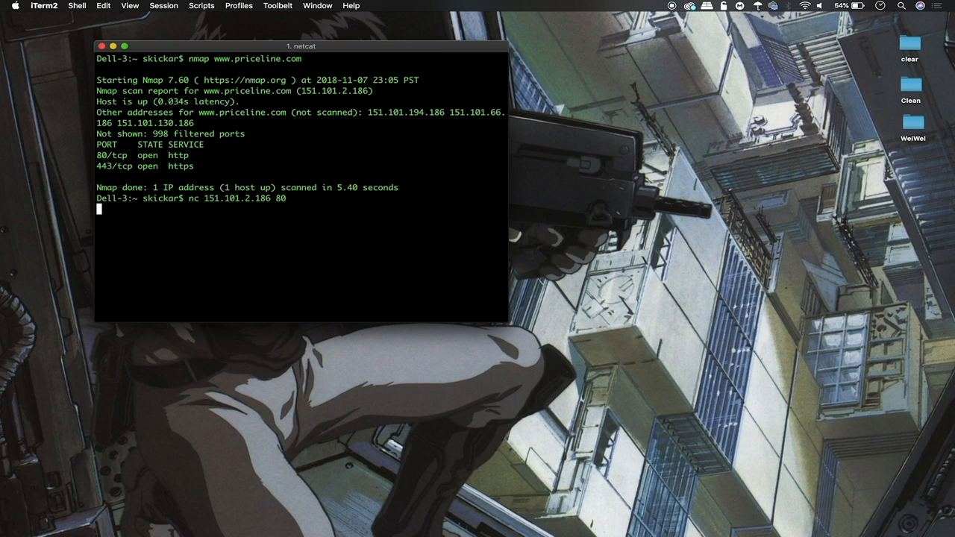
Send HEAD / HTTP/1.0 to grab the server banner, revealing a Varnish HTTP 500 response
{"action": "type", "text": "HE"}
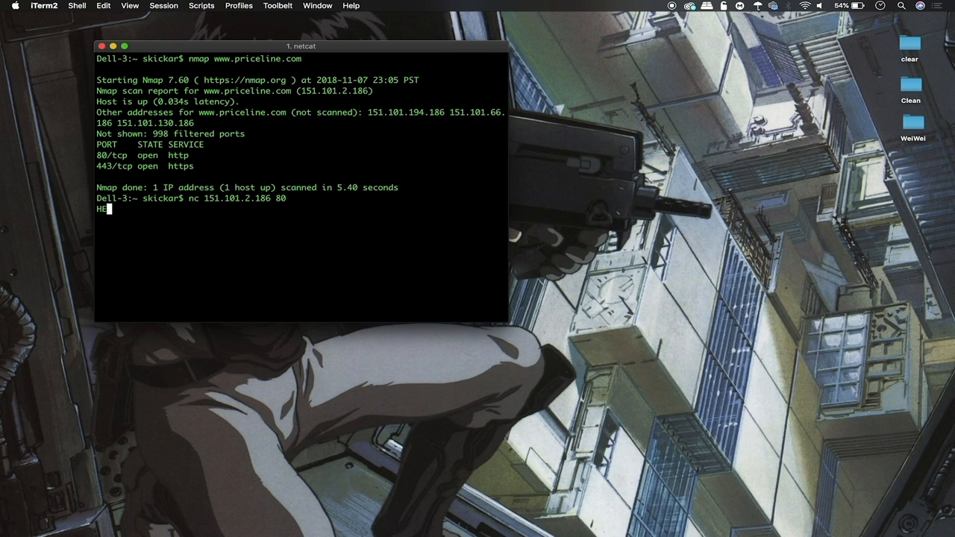
{"action": "type", "text": "AD"}
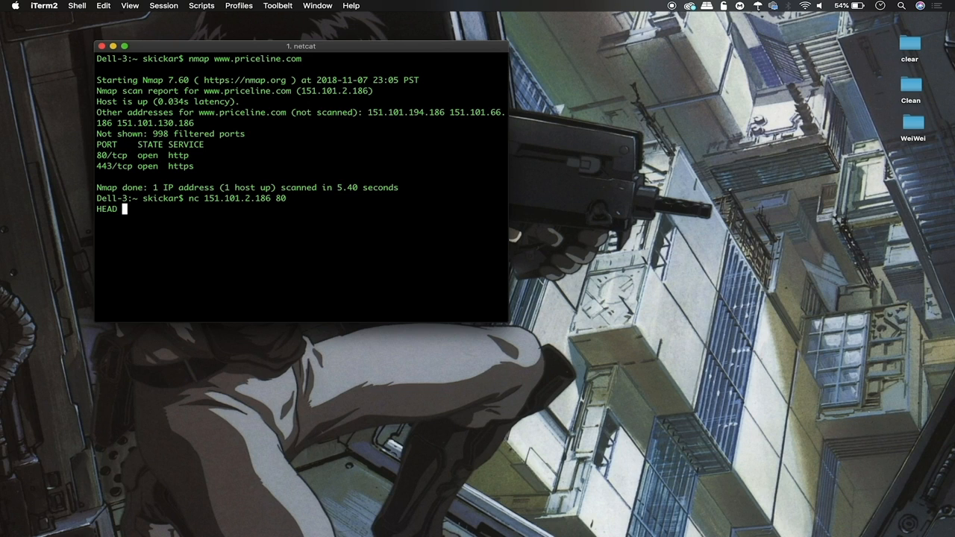
{"action": "type", "text": "/"}
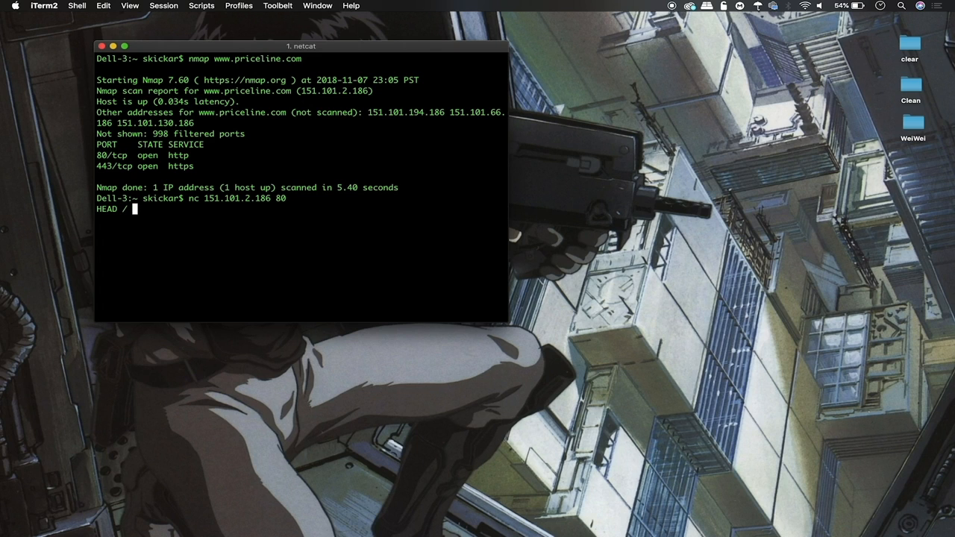
{"action": "type", "text": "HTTP"}
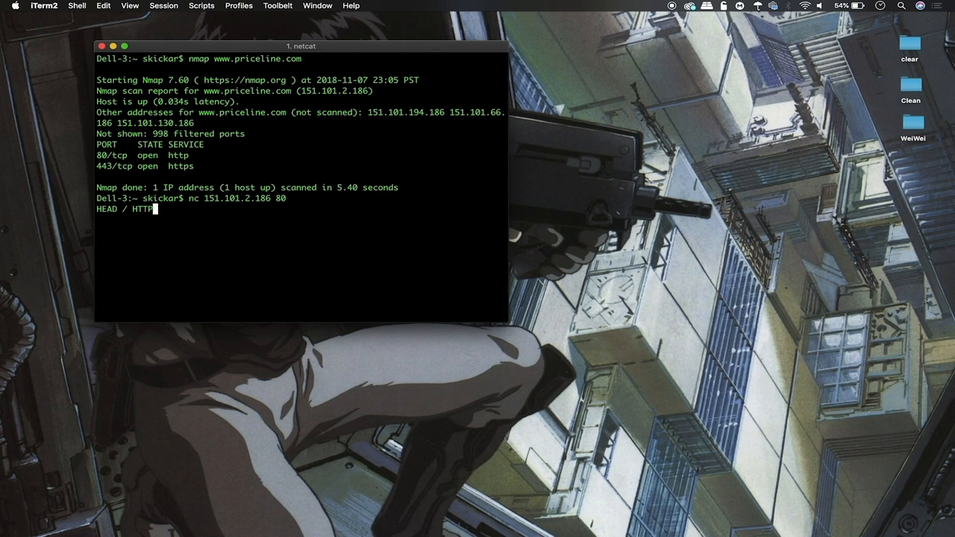
{"action": "type", "text": "/"}
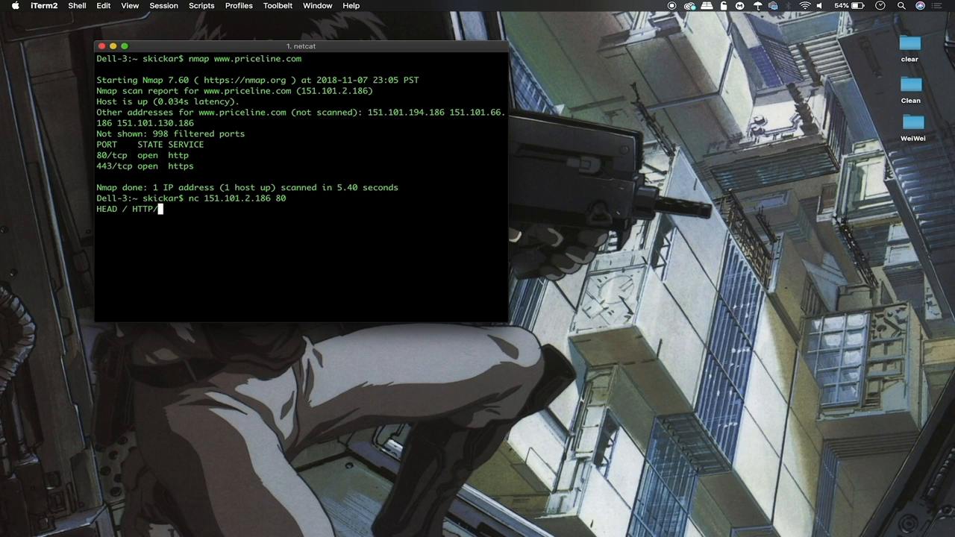
{"action": "type", "text": "1.0"}
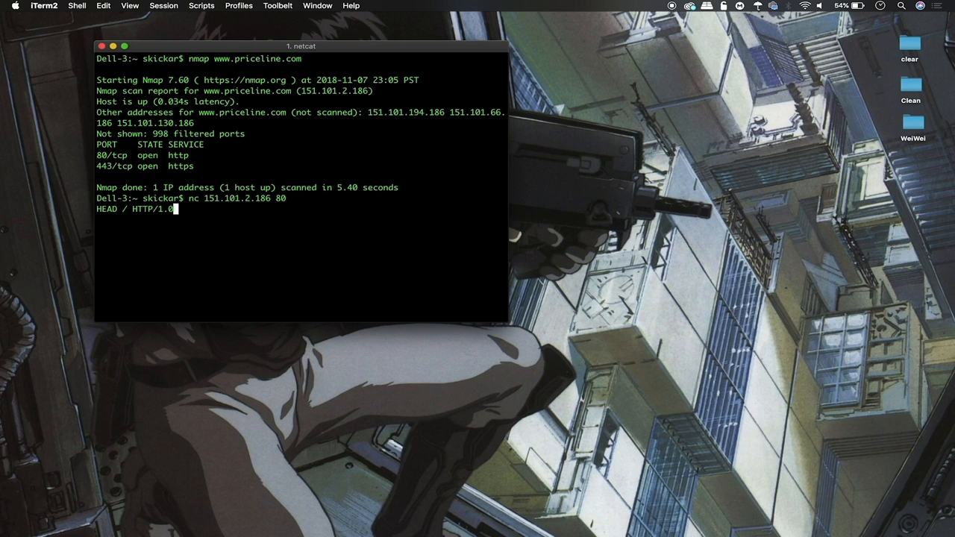
{"action": "key", "text": "enter"}
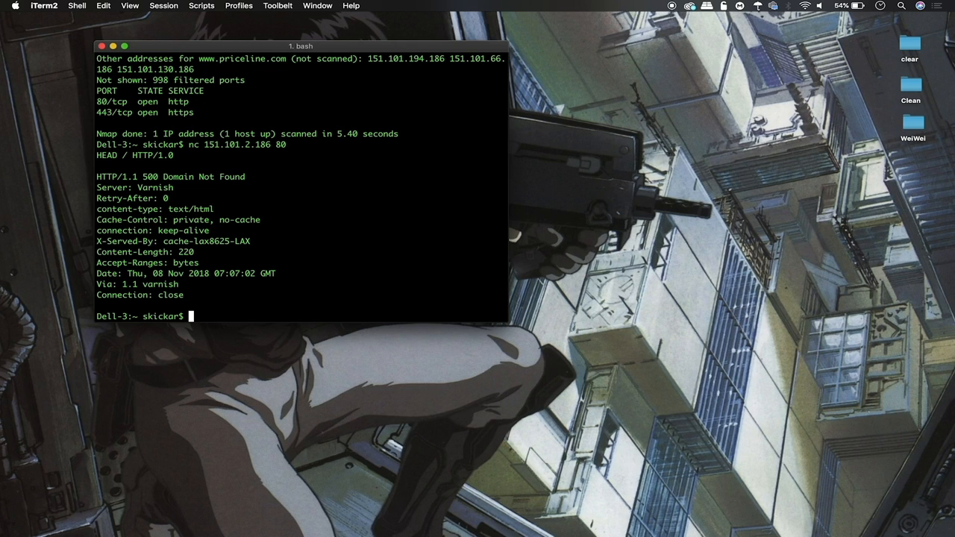
{"action": "mouse_move", "coordinate": [356, 248]}
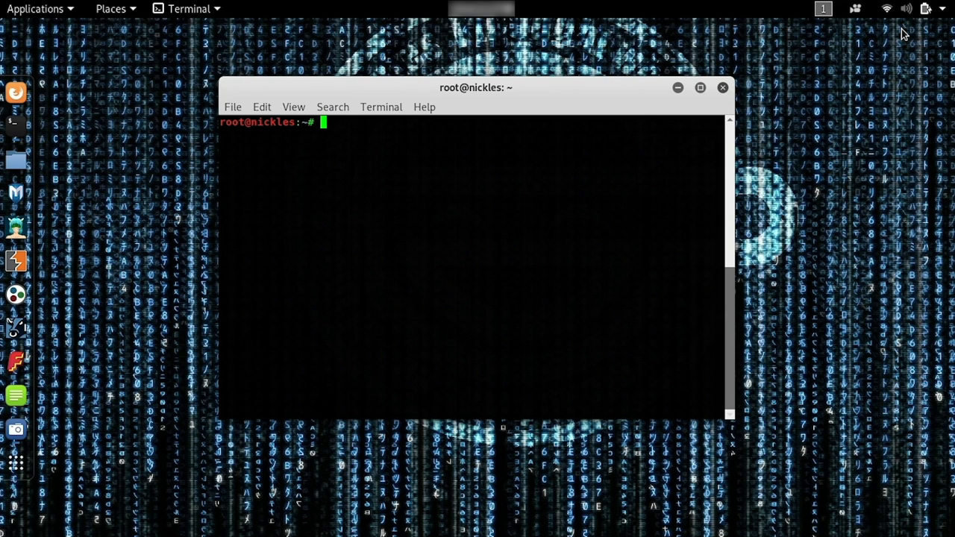
{"action": "mouse_move", "coordinate": [562, 183]}
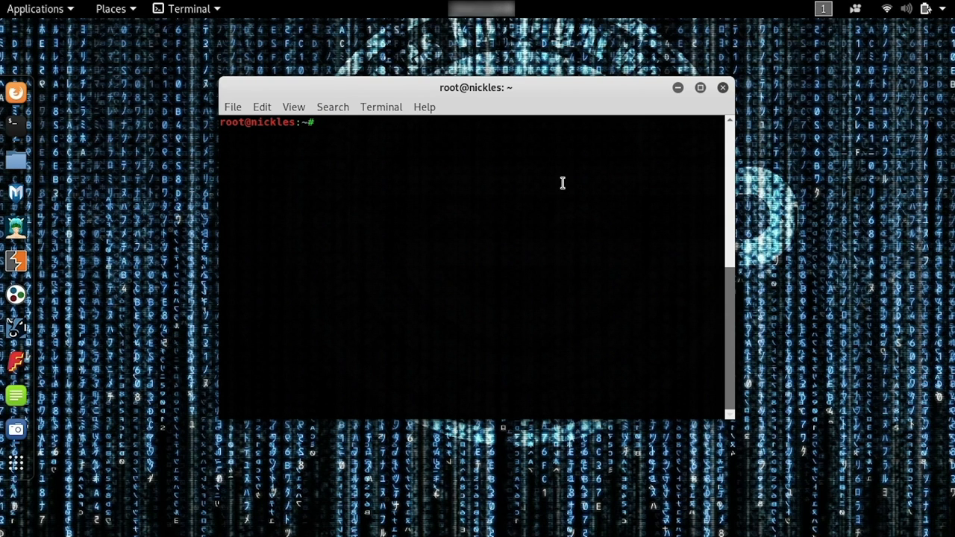
{"action": "mouse_move", "coordinate": [458, 181]}
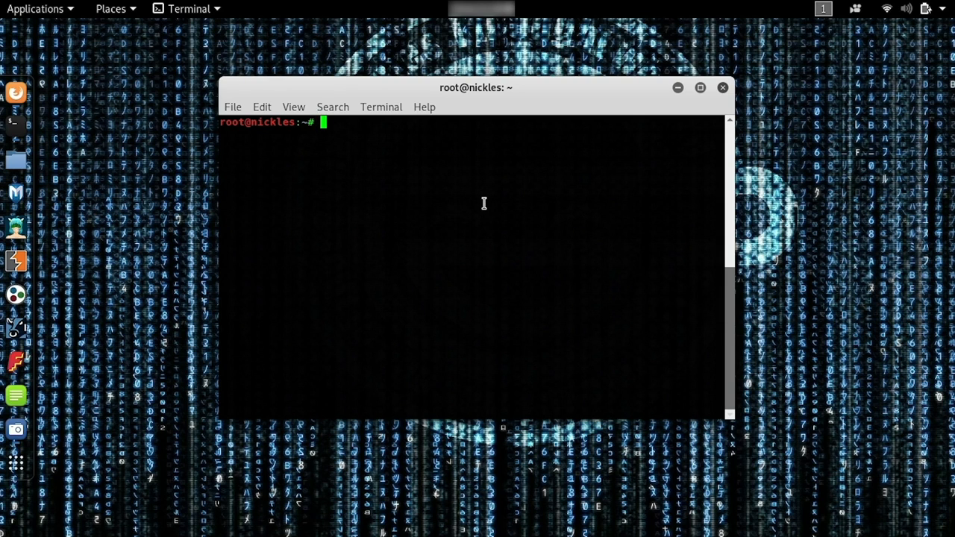
Start a netcat listener on port 6996 on Kali that serves /bin/bash (nc -l -p 6996 -e /bin/bash)
{"action": "type", "text": "nc -l -p 6996 -e /bin/bash"}
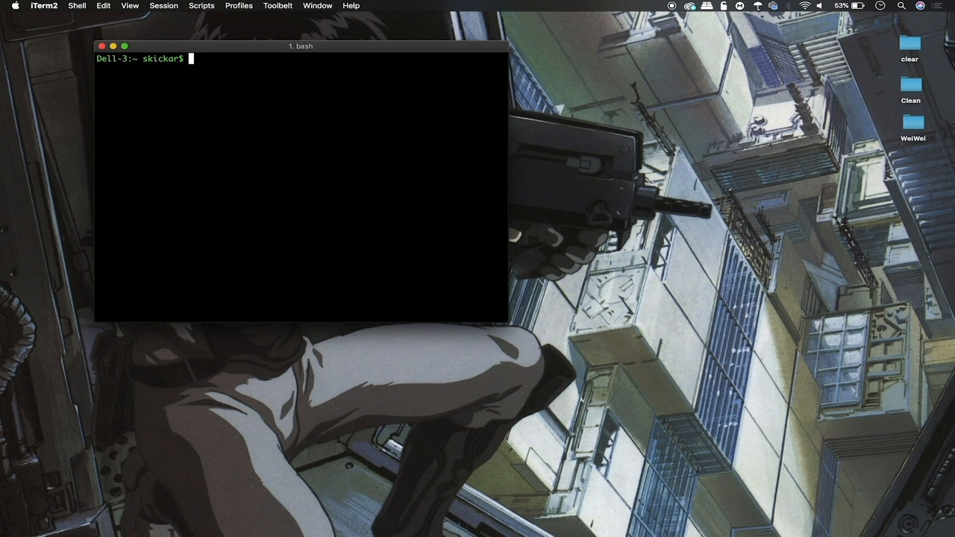
Connect from the Mac to 192.168.0.16 on port 6996 by editing the recalled nc command
{"action": "type", "text": "nmap www.priceline.com"}
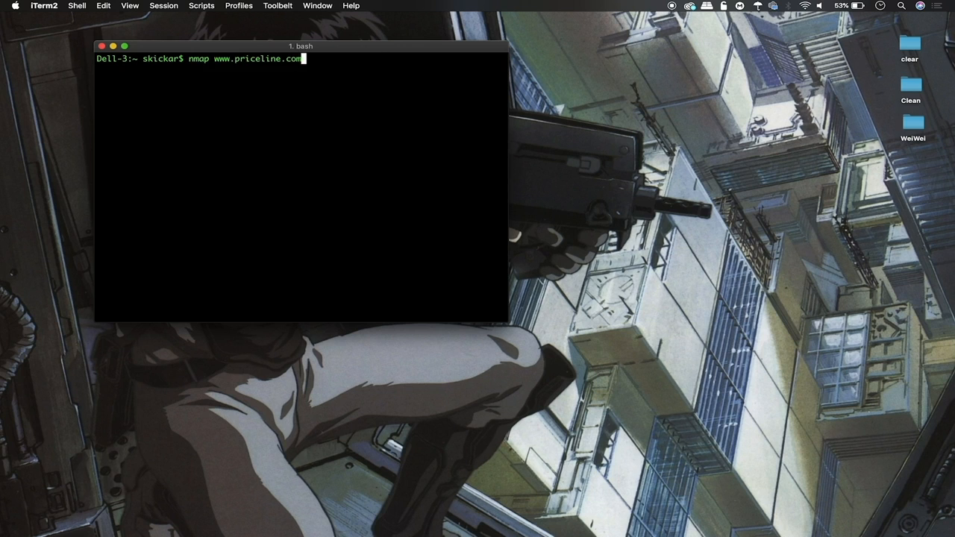
{"action": "type", "text": "nc 192.168.0.16 8888"}
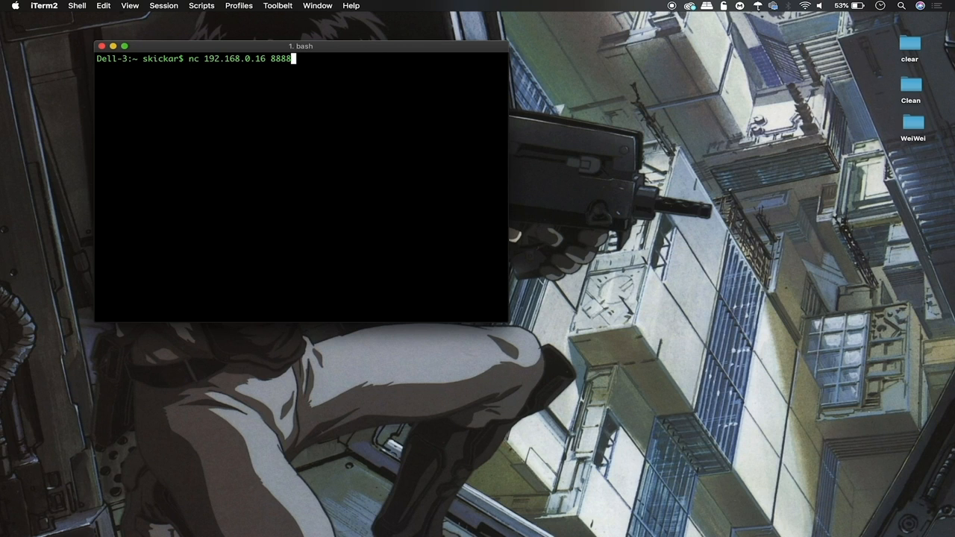
{"action": "key", "text": "Backspace"}
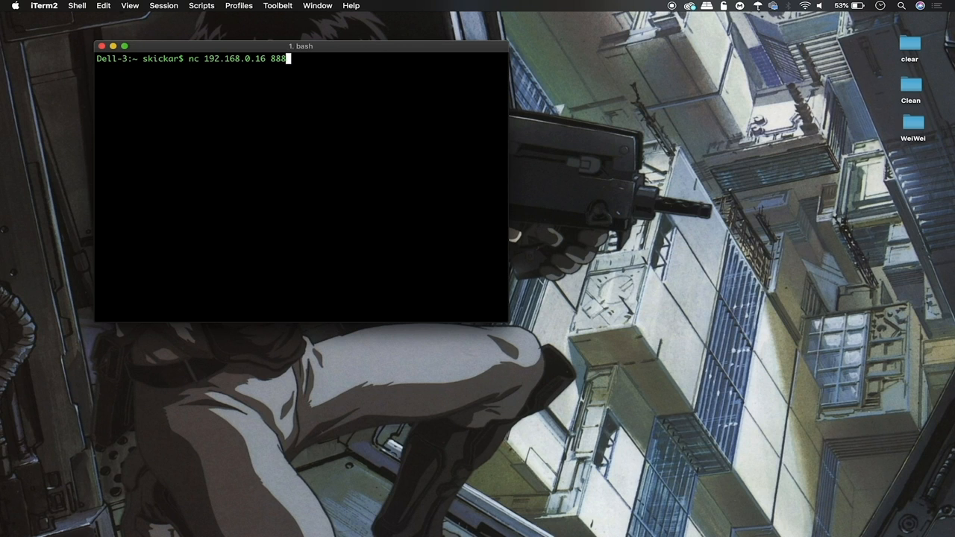
{"action": "key", "text": "Backspace"}
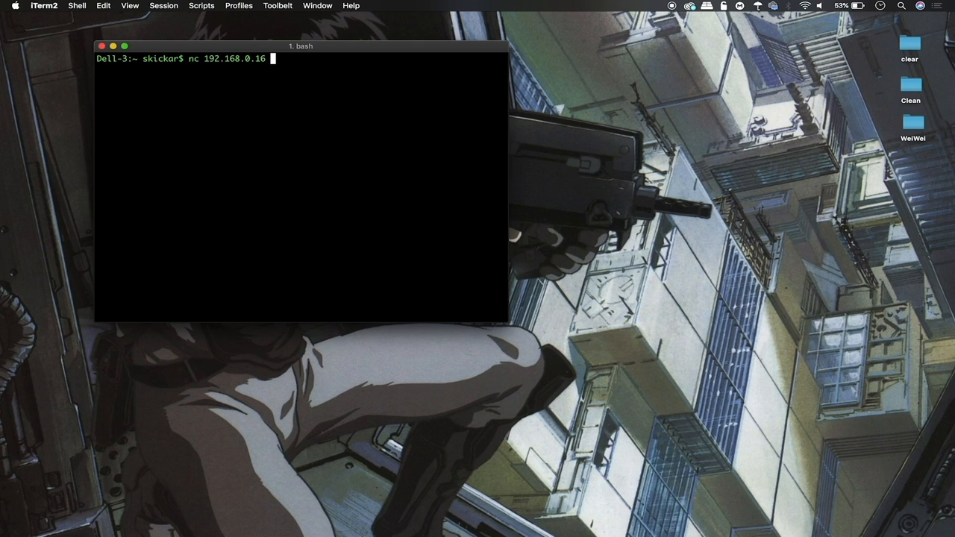
{"action": "type", "text": "6996"}
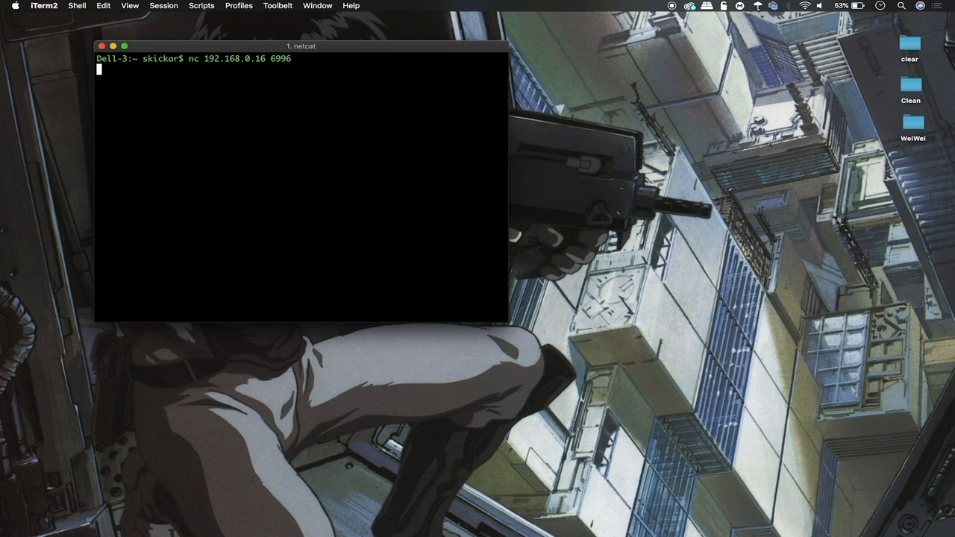
Run whoami and ip a in the remote shell, showing root and Kali's interfaces
{"action": "type", "text": "if"}
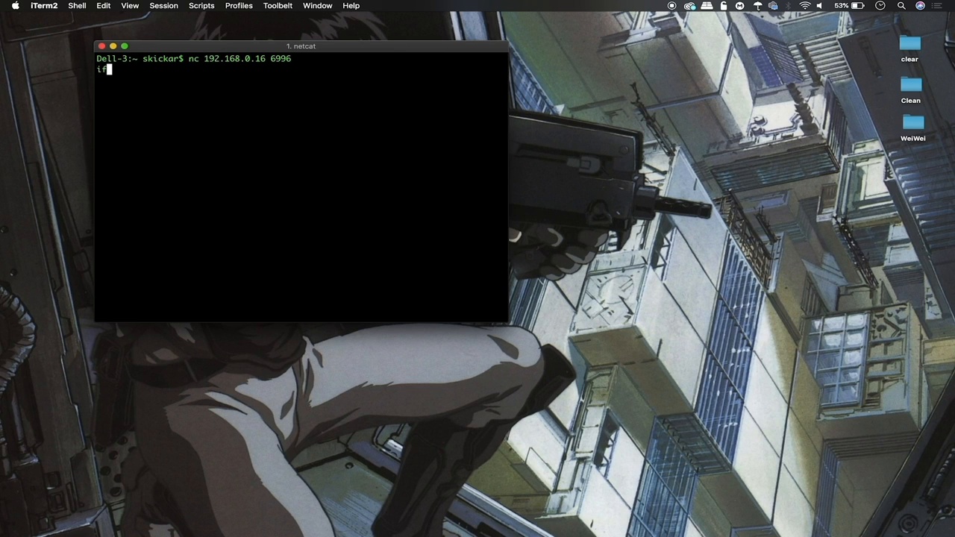
{"action": "type", "text": "whoami"}
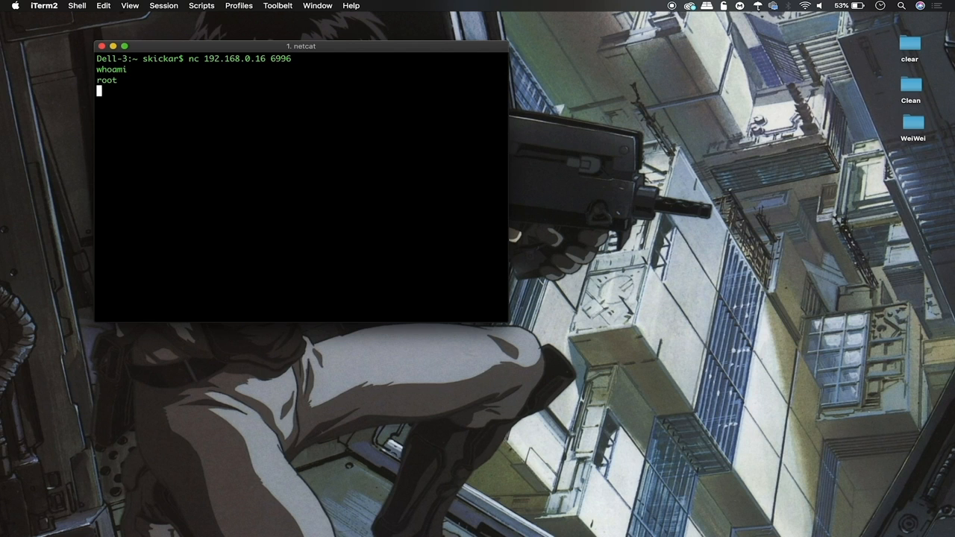
{"action": "type", "text": "ip a"}
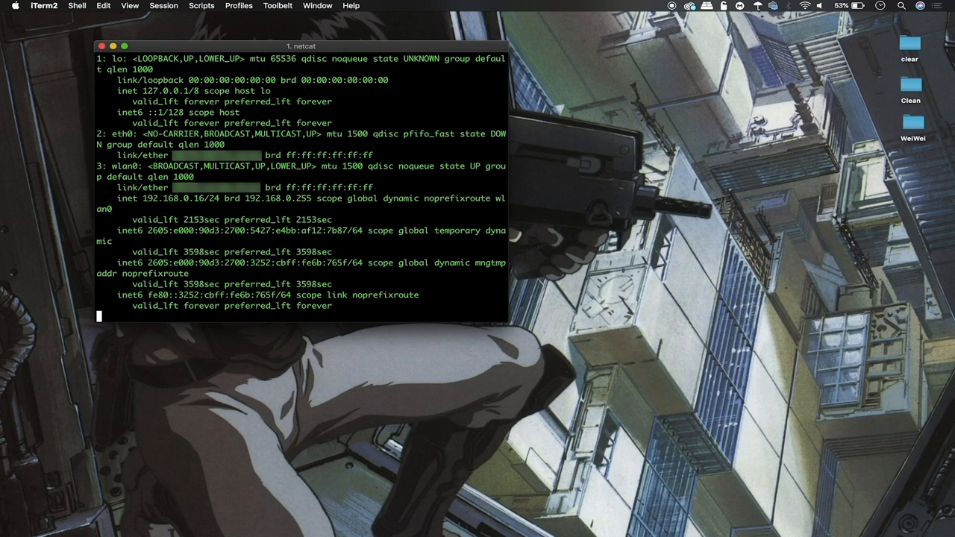
Change into airgeddon, launch sudo bash airgeddon.sh remotely, then interrupt it with Ctrl+C
{"action": "type", "text": "c"}
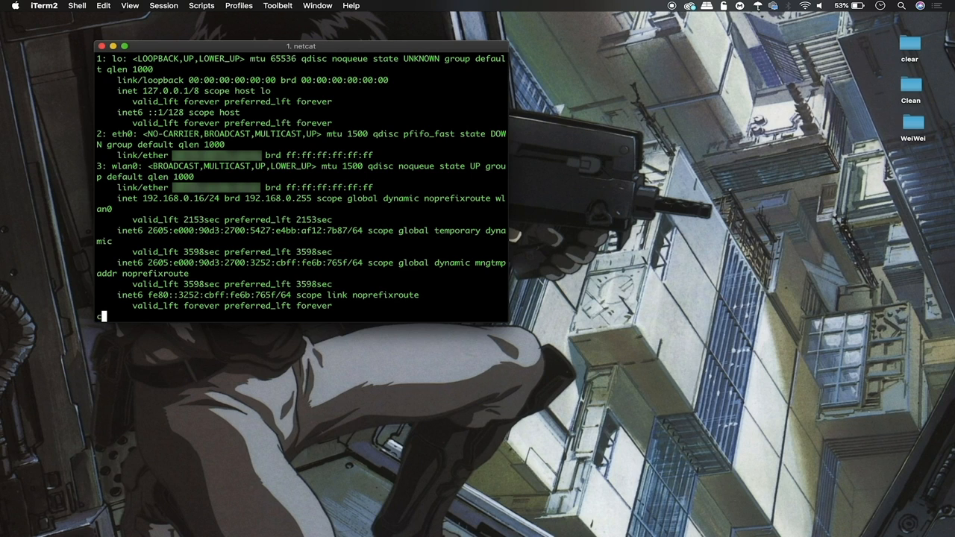
{"action": "type", "text": "d airgeddon"}
{"action": "type", "text": "sudo b"}
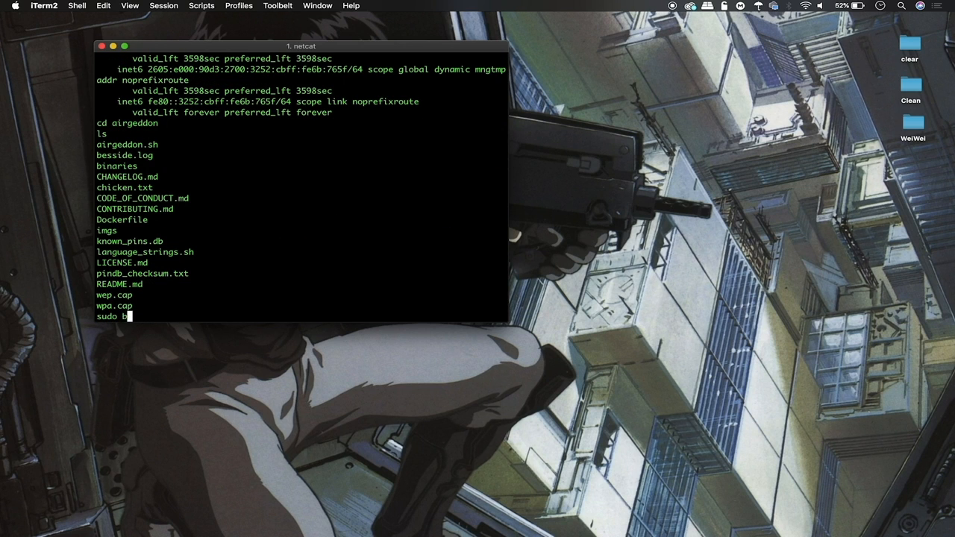
{"action": "type", "text": "ash airged"}
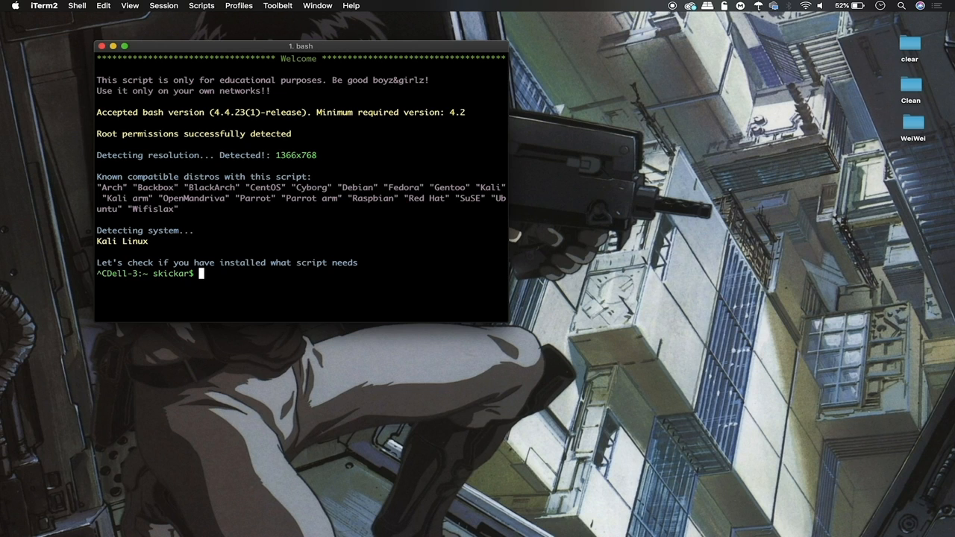
{"action": "type", "text": "c"}
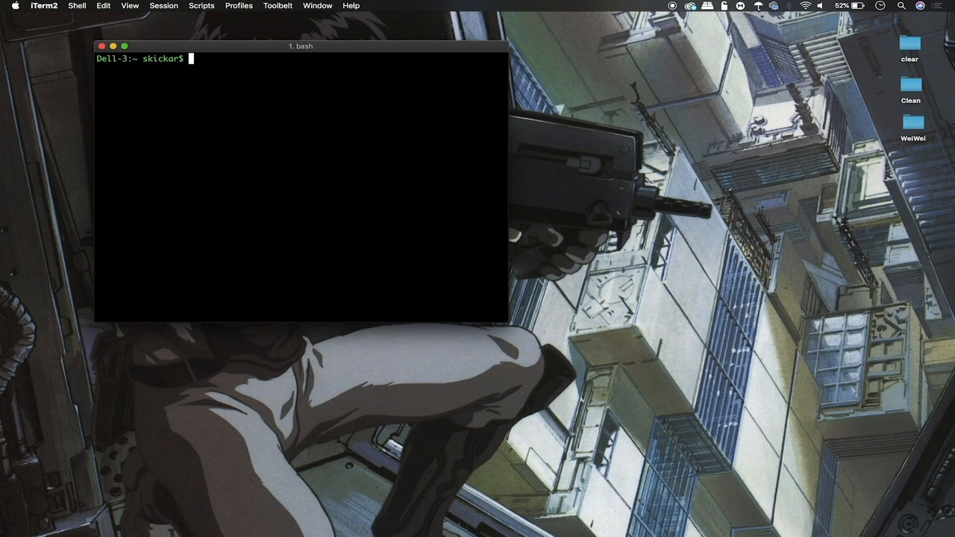
Clear the screen and start a netcat listener on port 8888 writing into try.txt
{"action": "type", "text": "clear"}
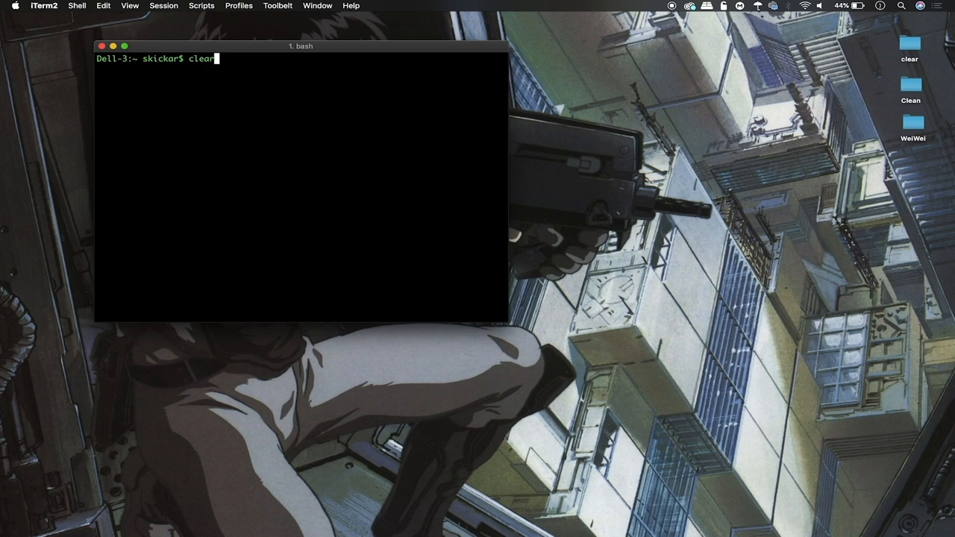
{"action": "type", "text": "nc -l -p 8888 > try.txt"}
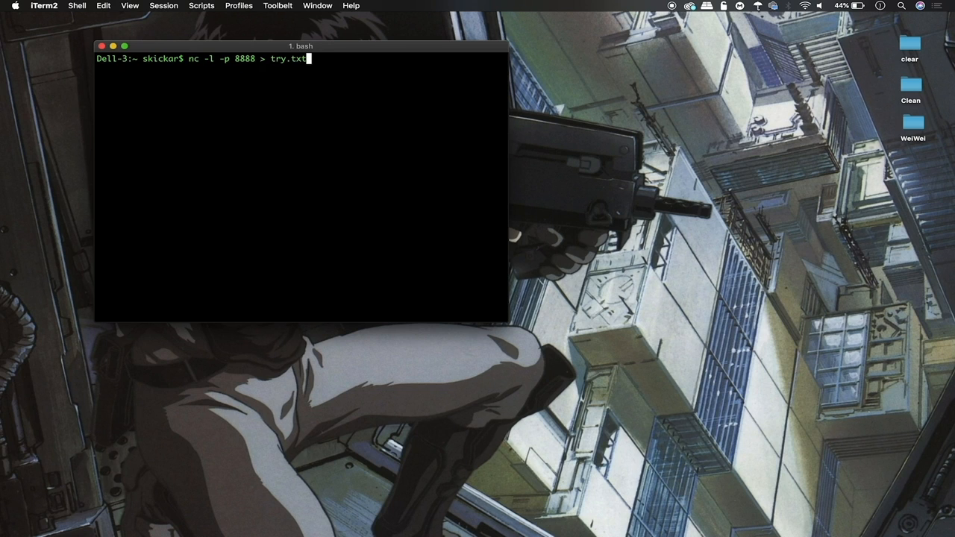
{"action": "mouse_move", "coordinate": [194, 91]}
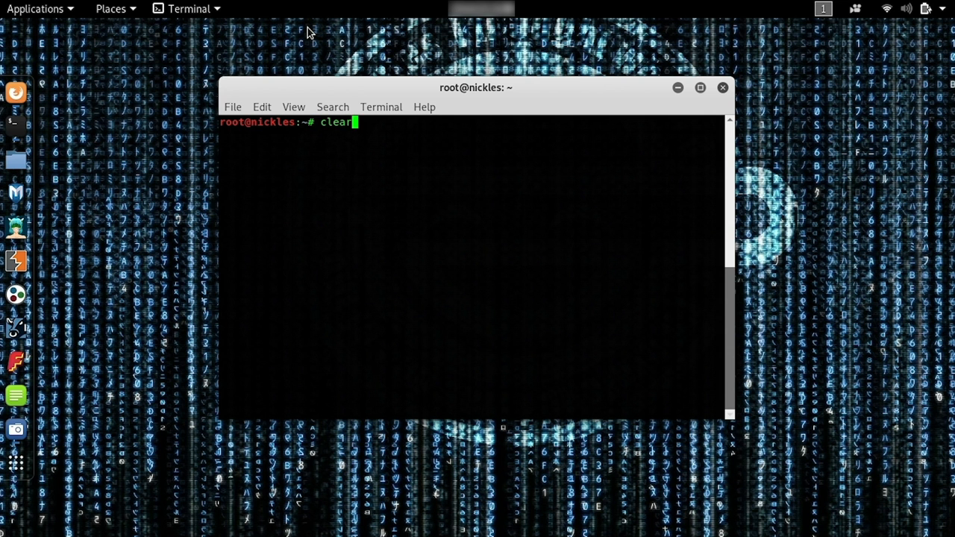
Pipe /root/try.txt through netcat to 192.168.0.48 on port 8888
{"action": "type", "text": "cat '/root/try.txt' | nc 192.168.0.48 8888"}
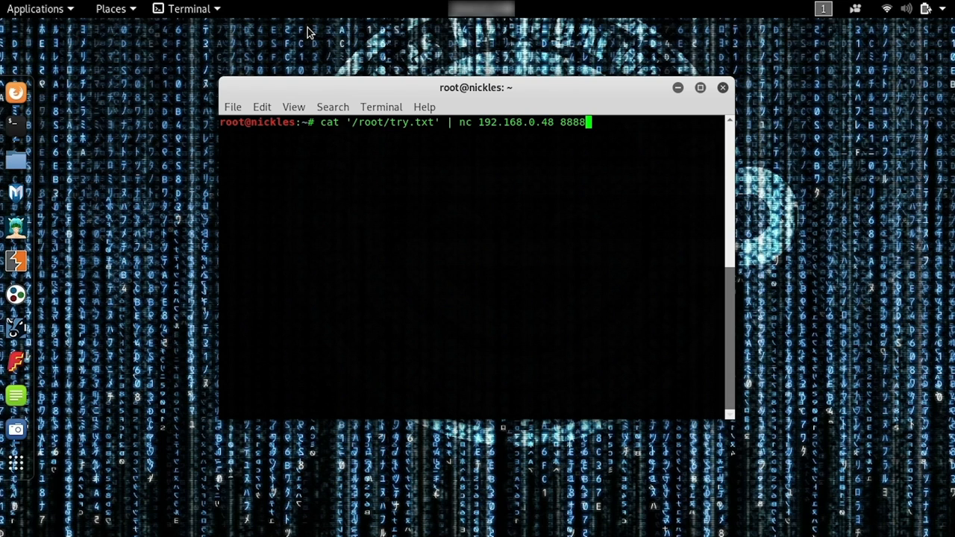
{"action": "mouse_move", "coordinate": [400, 121]}
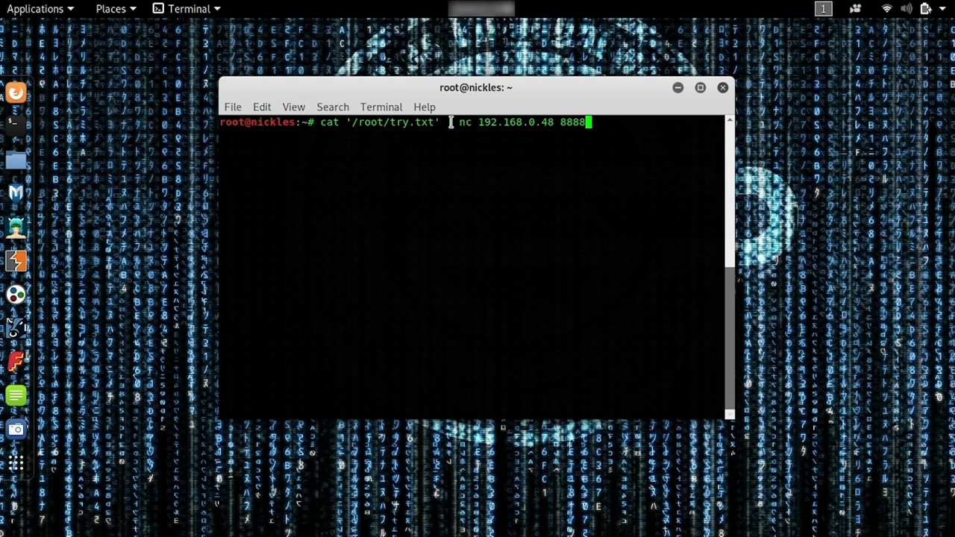
{"action": "mouse_move", "coordinate": [444, 121]}
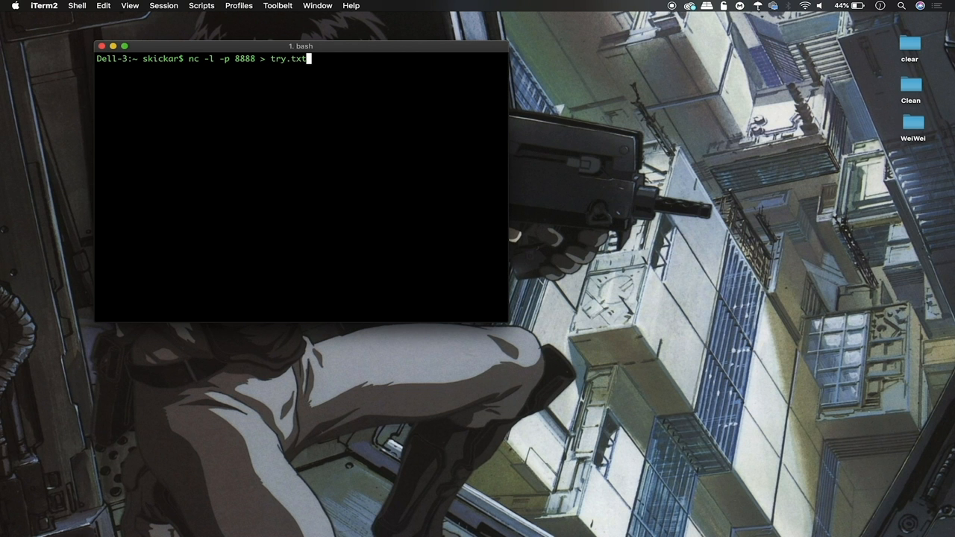
Read try.txt with cat, clear after the 'No such file' error, and retry cat try.txt
{"action": "type", "text": "cat try.txt"}
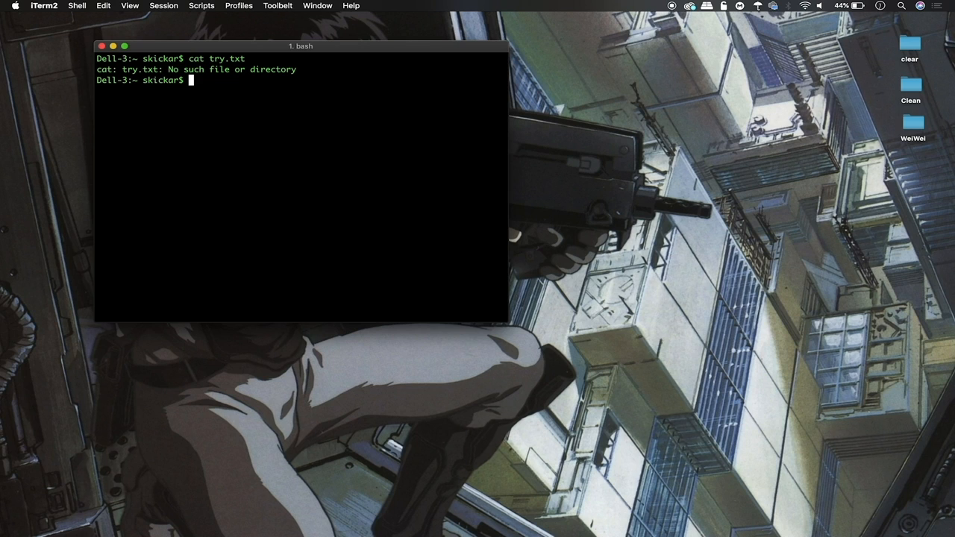
{"action": "type", "text": "clear"}
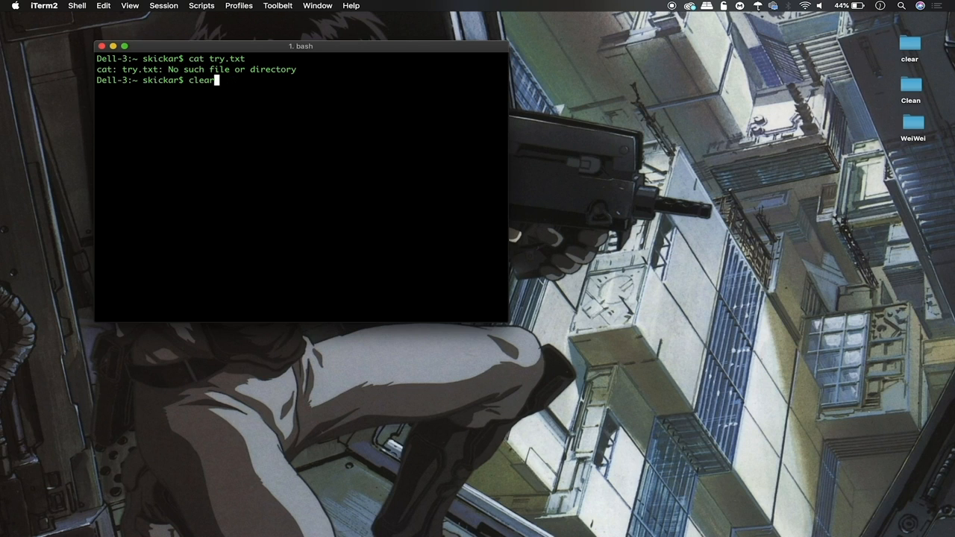
{"action": "type", "text": "cat try.txt"}
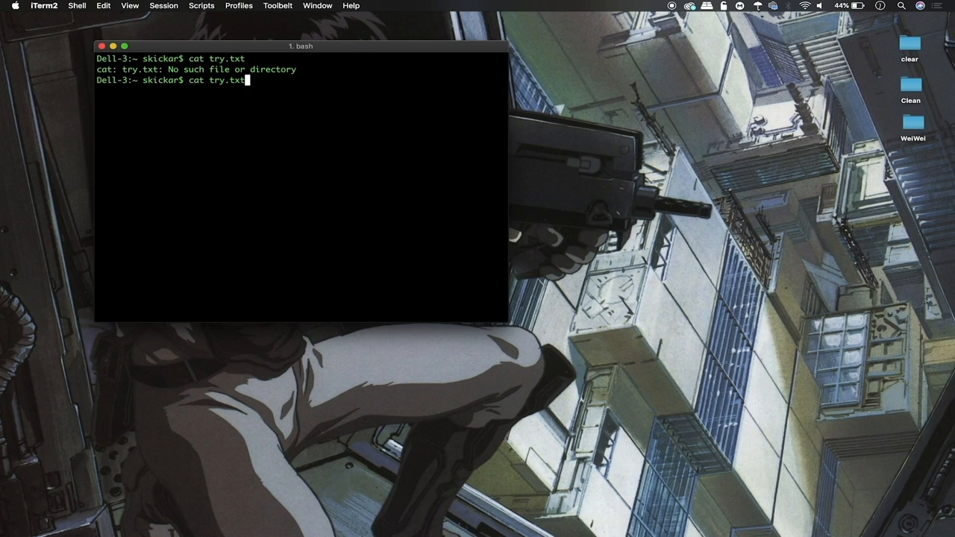